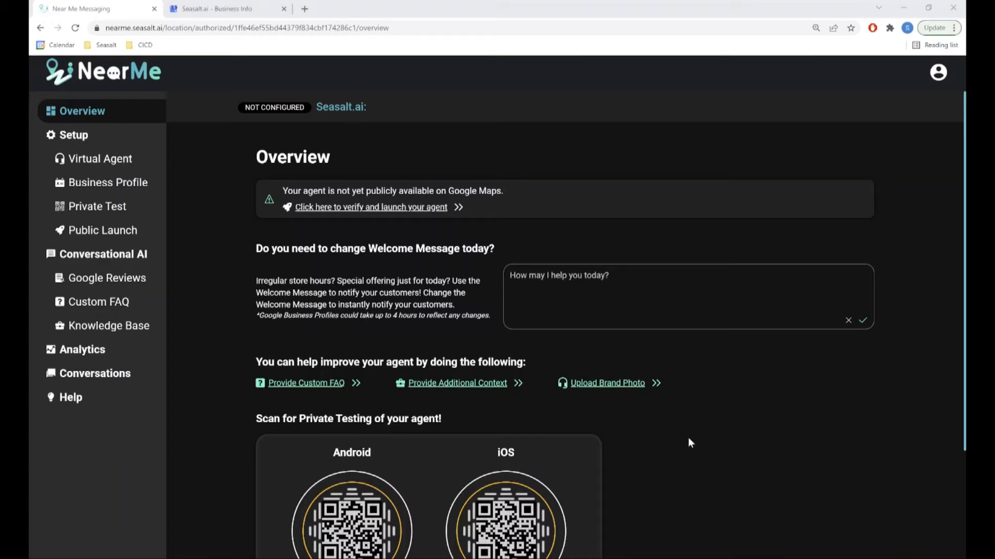
{"action": "mouse_move", "coordinate": [508, 211]}
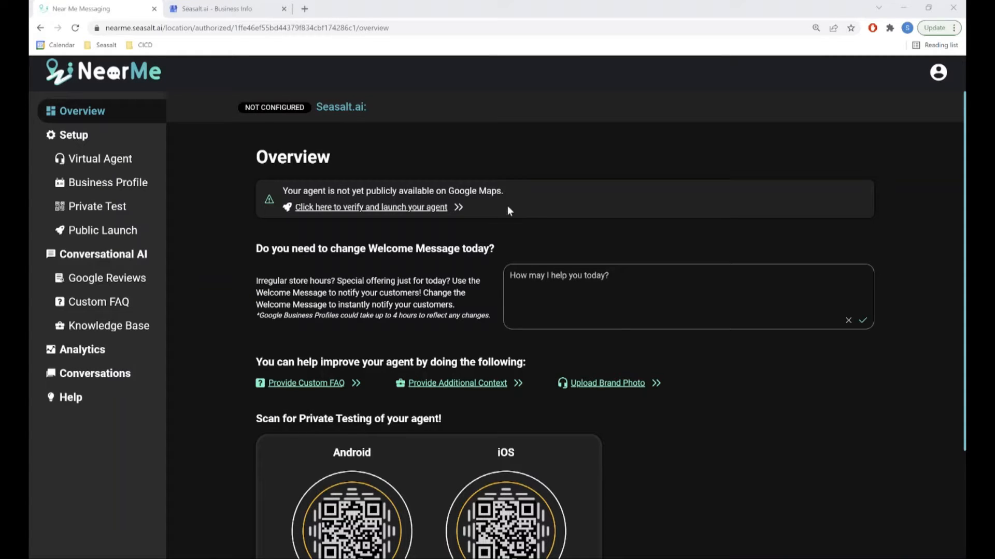
{"action": "mouse_move", "coordinate": [534, 204]}
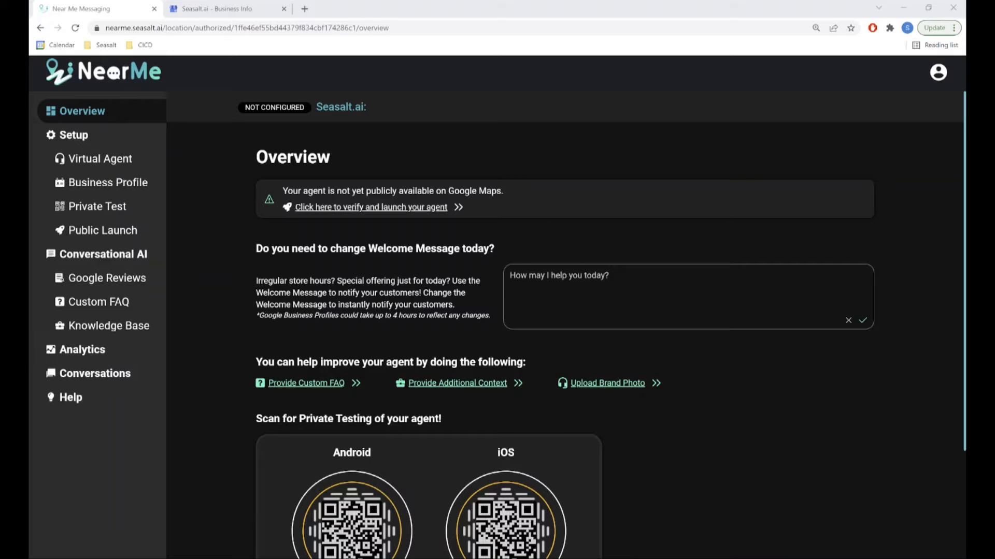
- Bring up the Analytics dashboard and review Near Me Metrics and the Conversation Overview
{"action": "scroll", "scroll_direction": "down", "scroll_amount": 3}
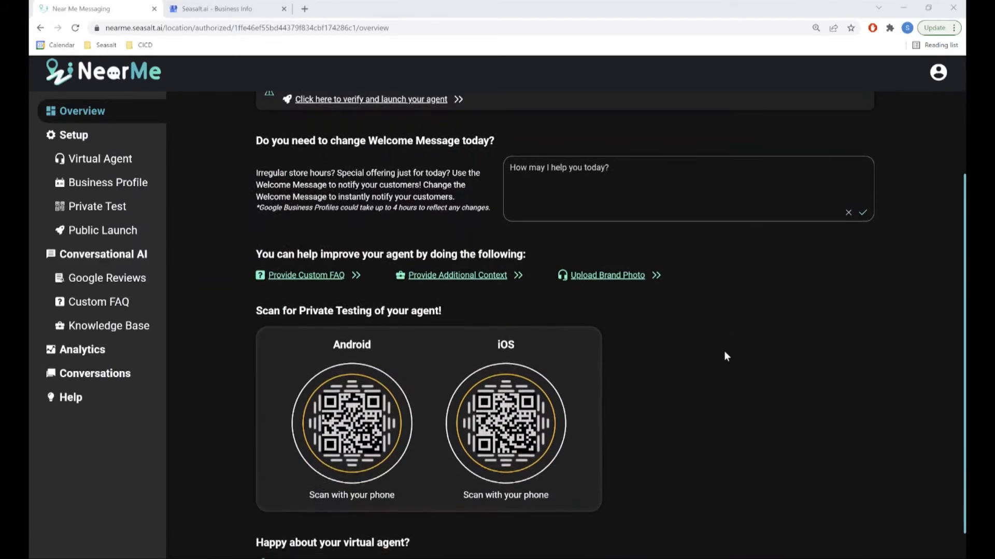
{"action": "mouse_move", "coordinate": [619, 405]}
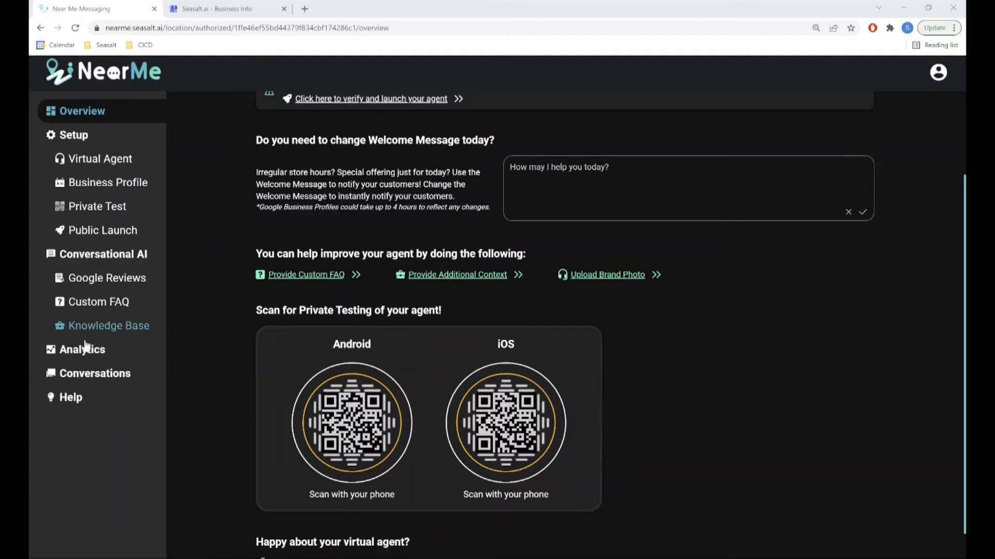
{"action": "mouse_move", "coordinate": [81, 349]}
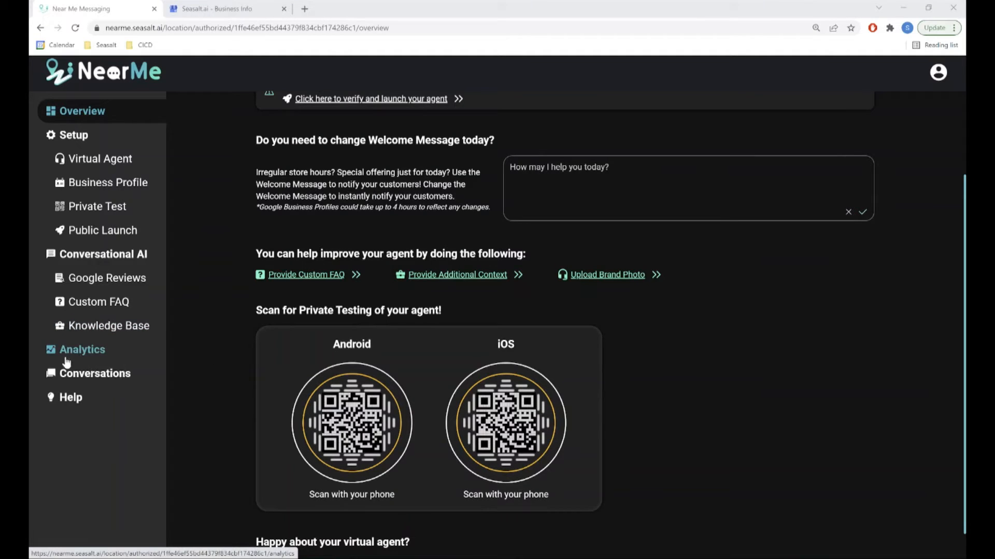
{"action": "mouse_move", "coordinate": [89, 357]}
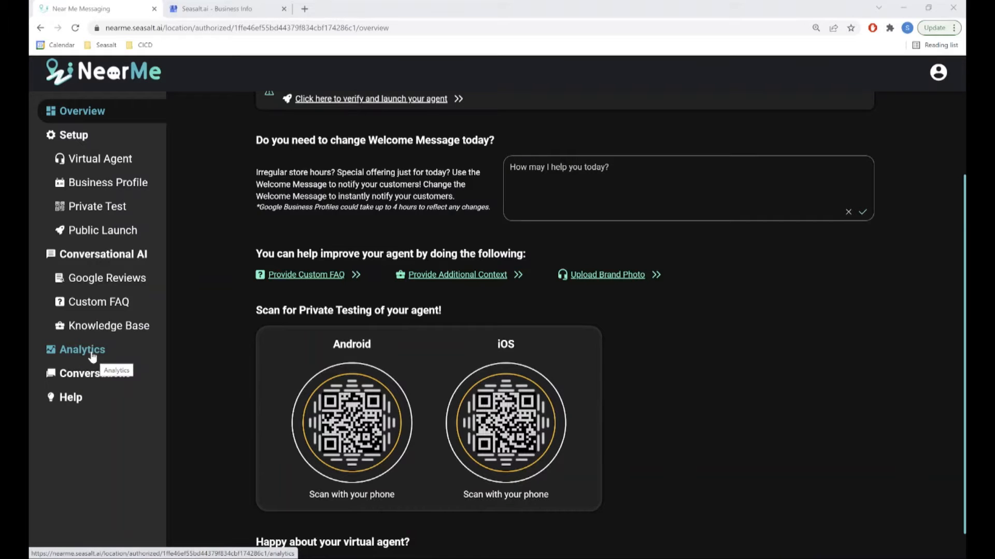
{"action": "left_click", "coordinate": [82, 349]}
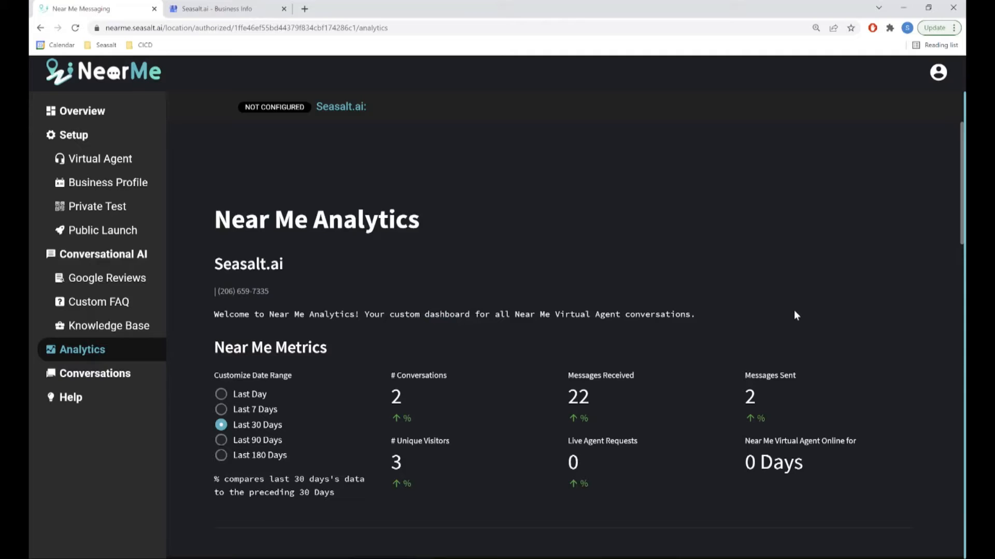
{"action": "scroll", "scroll_direction": "down", "scroll_amount": 3}
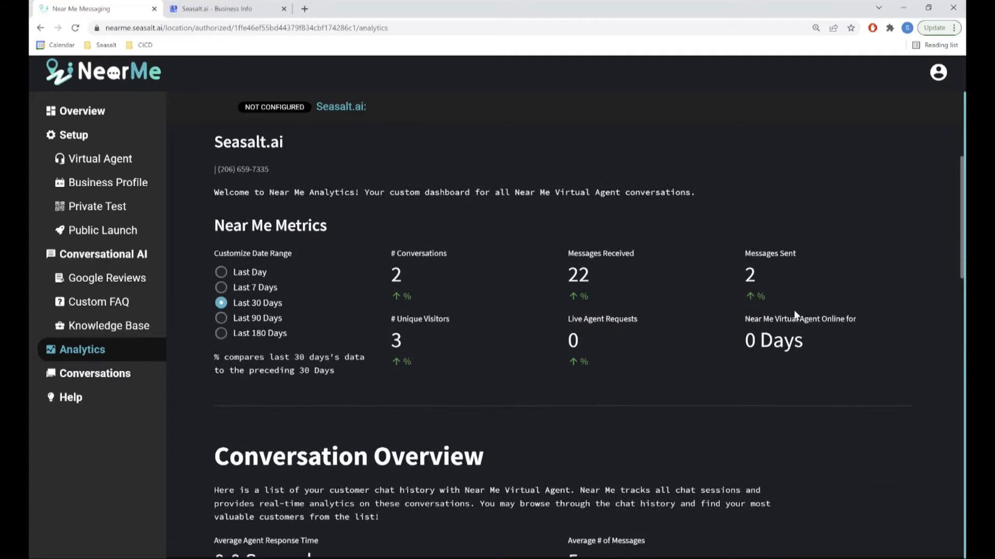
{"action": "scroll", "scroll_direction": "down", "scroll_amount": 3}
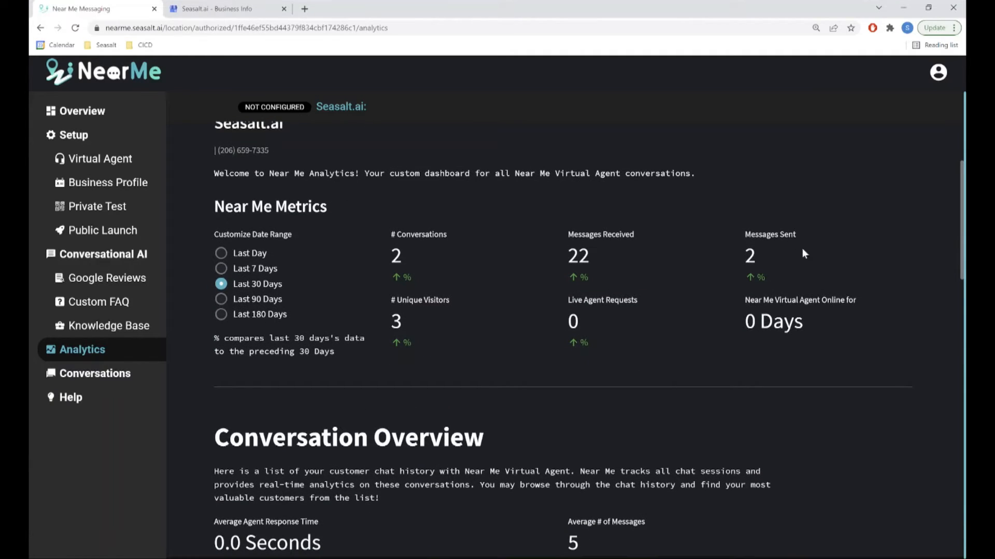
{"action": "mouse_move", "coordinate": [677, 262]}
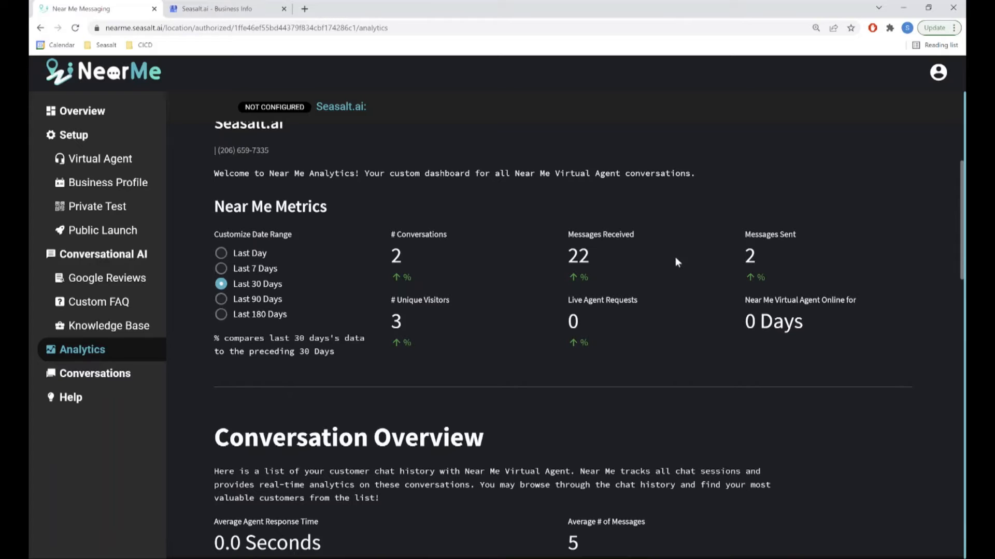
{"action": "scroll", "scroll_direction": "down", "scroll_amount": 3}
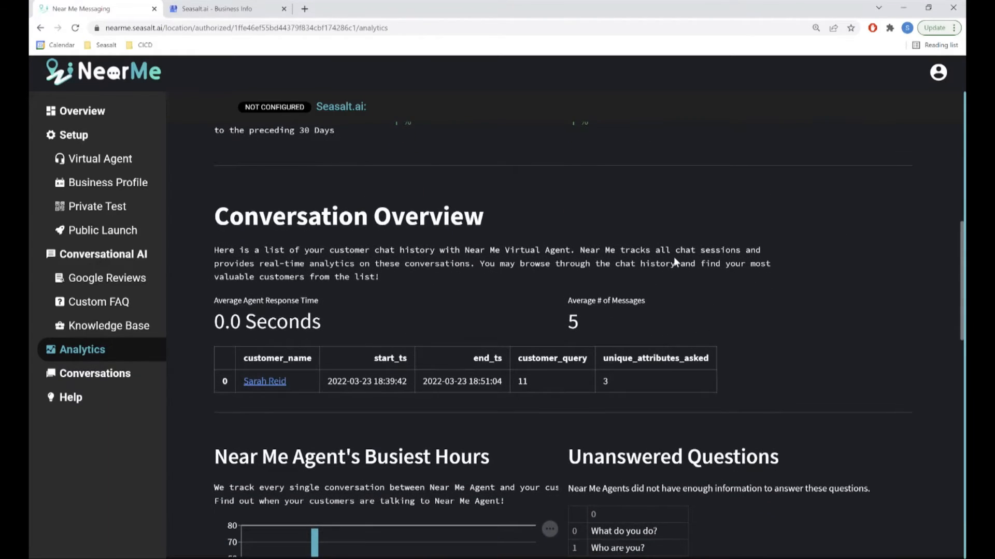
- Scroll on through Busiest Hours, unanswered questions and the Google Business attribute charts
{"action": "scroll", "scroll_direction": "down", "scroll_amount": 3}
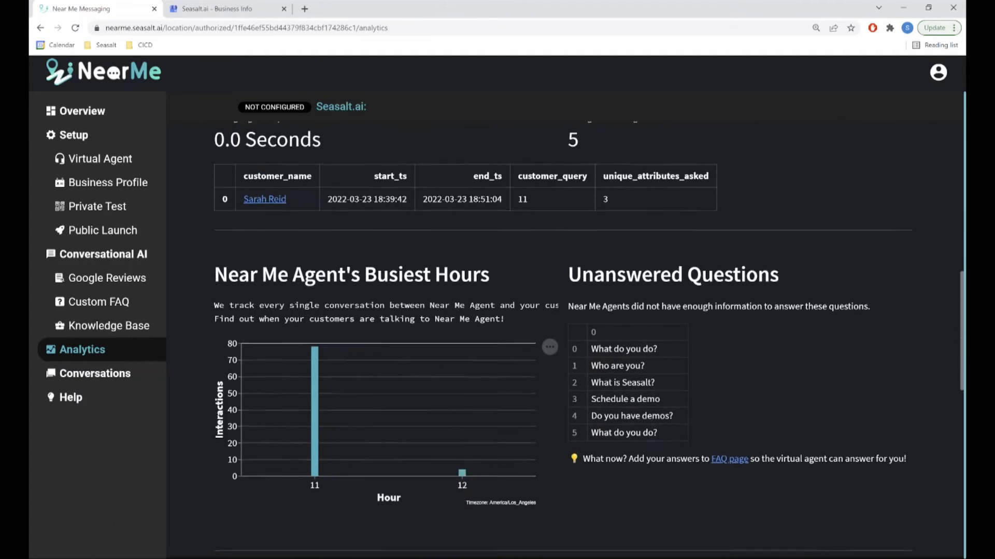
{"action": "scroll", "scroll_direction": "down", "scroll_amount": 3}
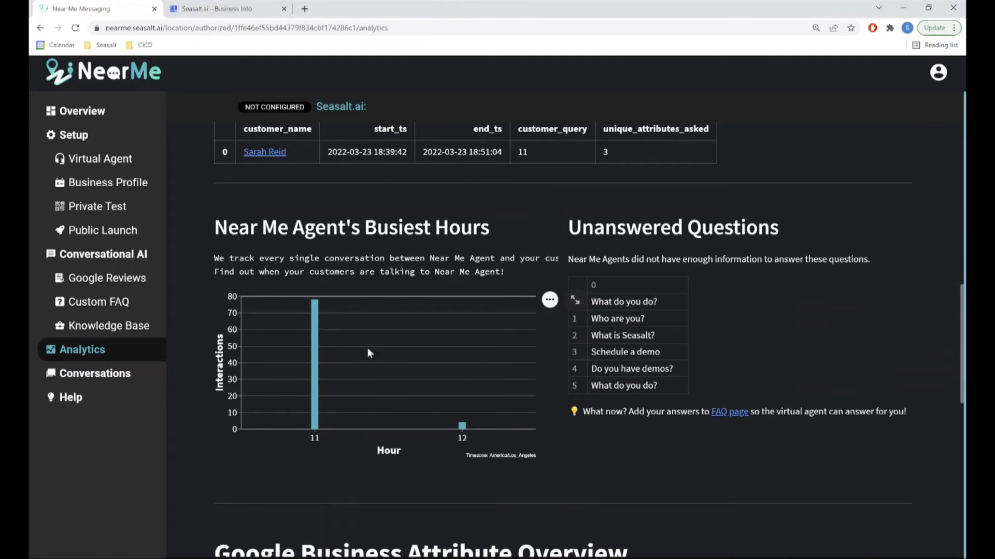
{"action": "scroll", "scroll_direction": "down", "scroll_amount": 3}
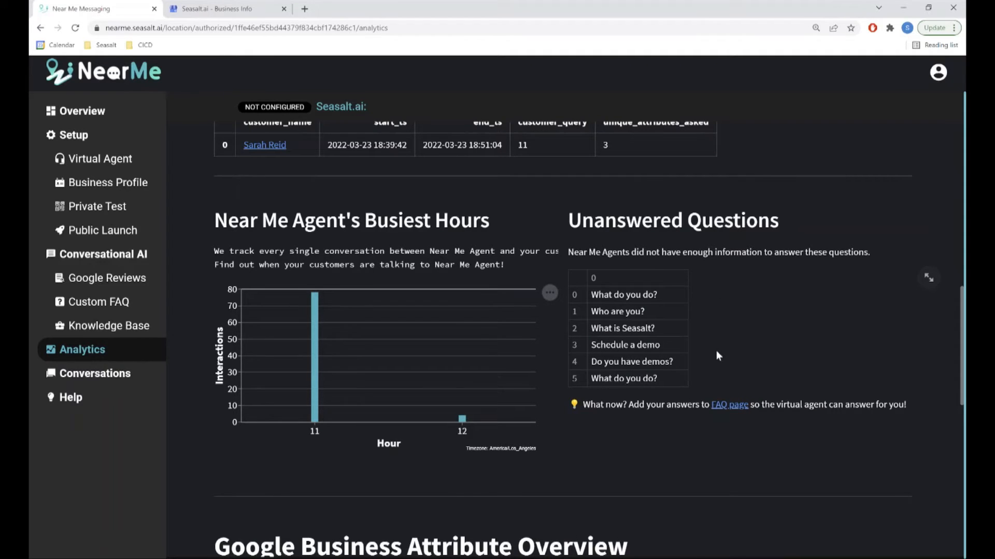
{"action": "scroll", "scroll_direction": "down", "scroll_amount": 3}
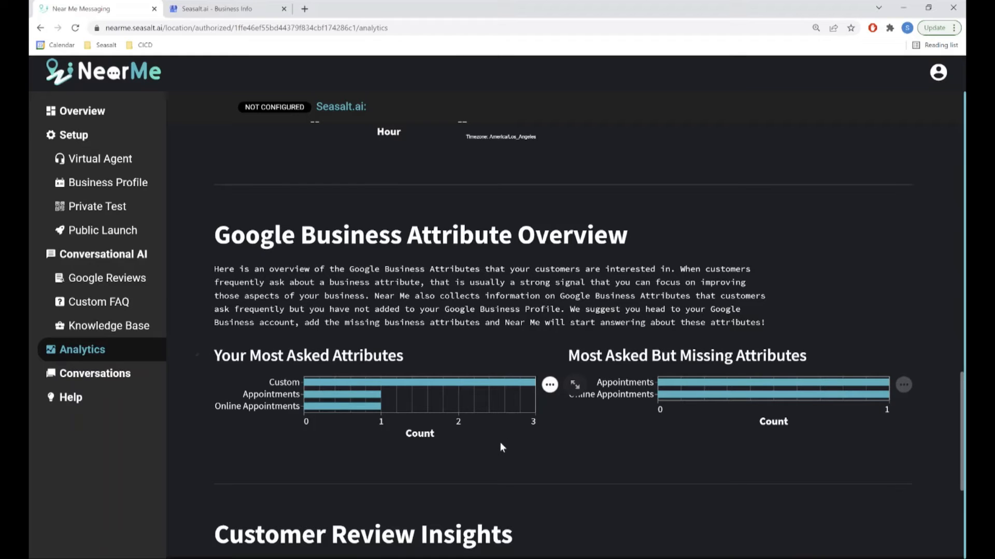
{"action": "mouse_move", "coordinate": [640, 445]}
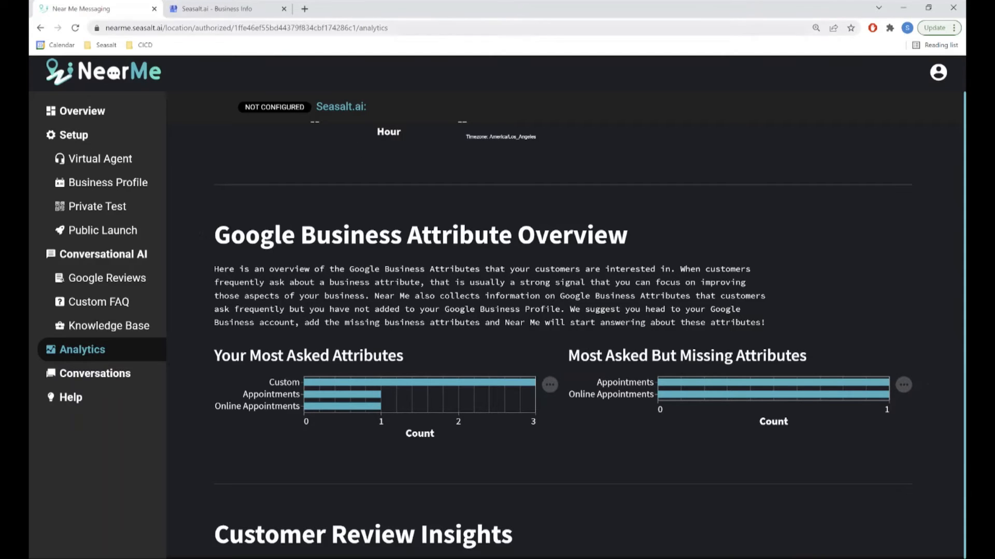
- View the Seasalt.ai Business Profile Info: hours, services, LGBTQ+ friendly and online appointment attributes
{"action": "left_click", "coordinate": [227, 8]}
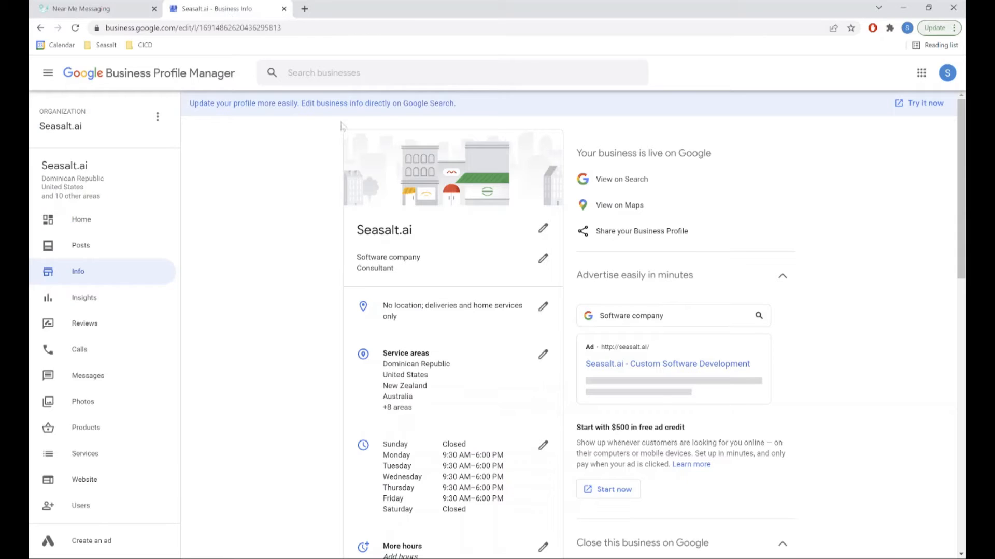
{"action": "scroll", "scroll_direction": "down", "scroll_amount": 3}
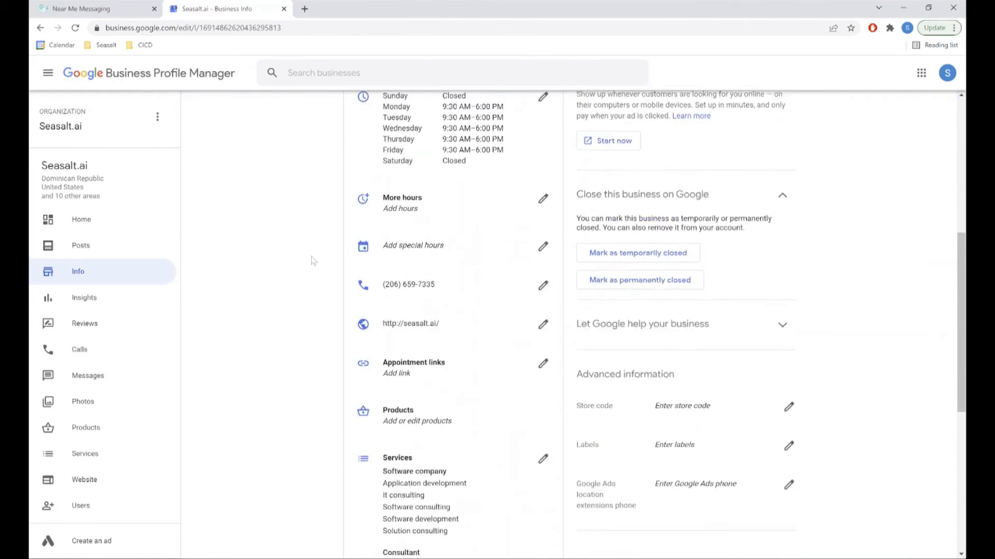
{"action": "scroll", "scroll_direction": "down", "scroll_amount": 3}
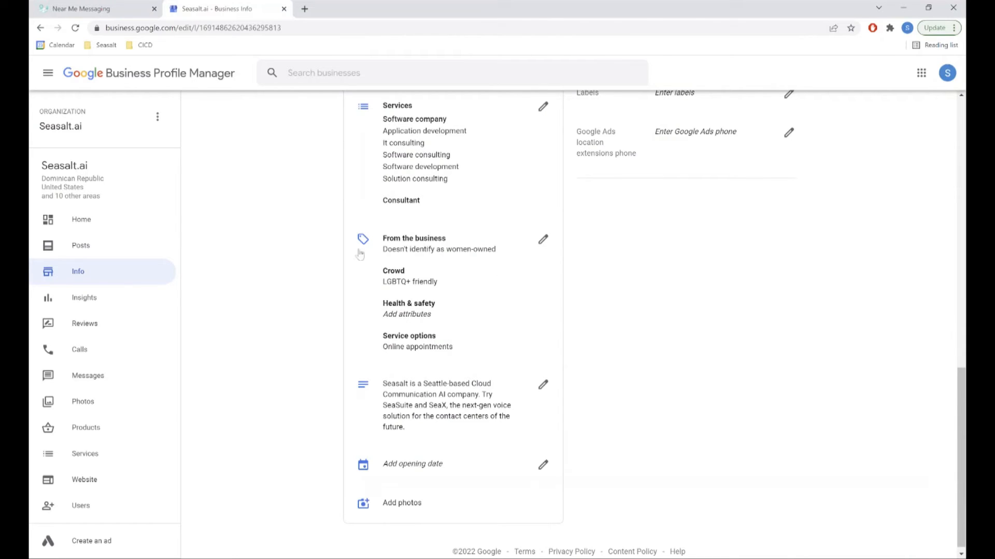
{"action": "left_click", "coordinate": [95, 8]}
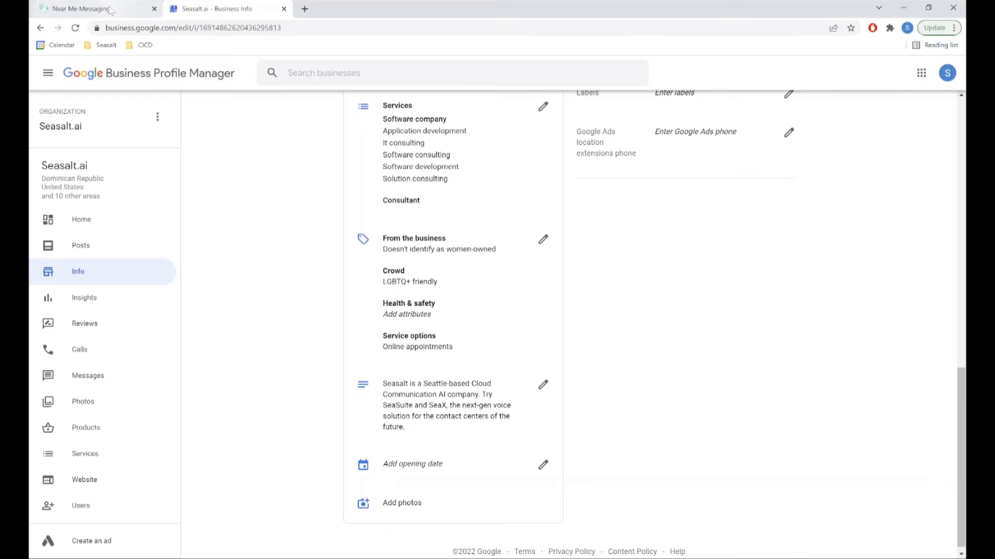
- Return to NearMe Analytics and scroll to the Customer Review Insights most-asked topics chart
{"action": "left_click", "coordinate": [95, 9]}
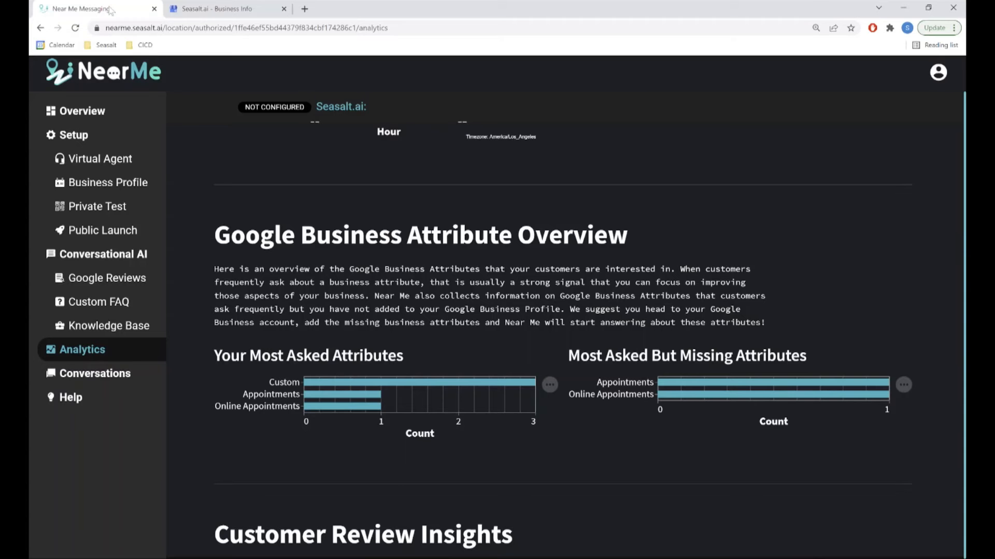
{"action": "mouse_move", "coordinate": [247, 264]}
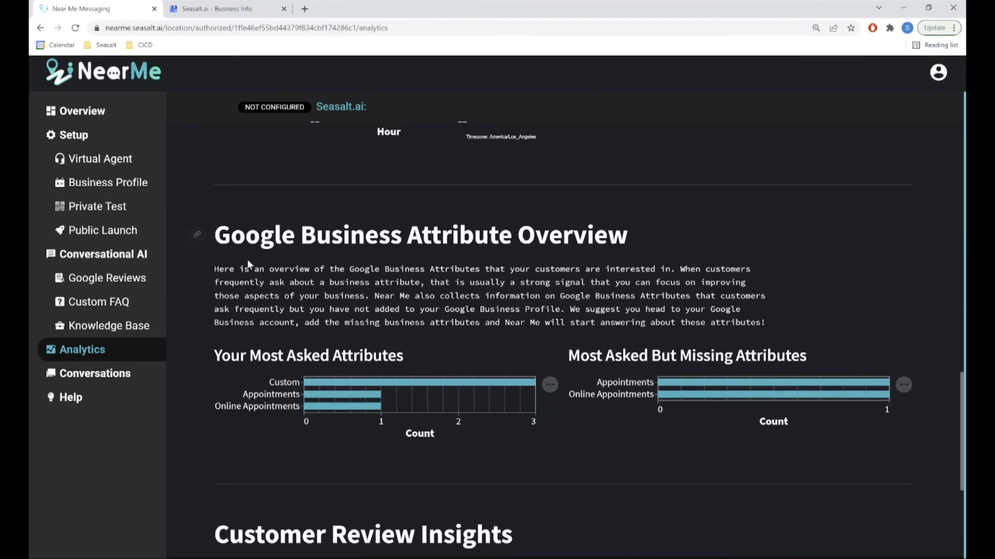
{"action": "scroll", "scroll_direction": "down", "scroll_amount": 3}
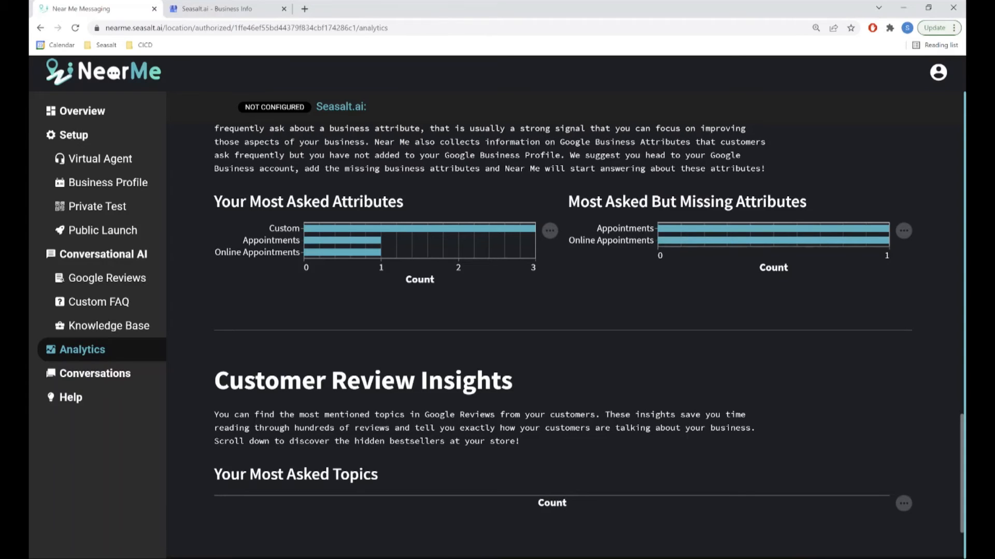
{"action": "mouse_move", "coordinate": [587, 400]}
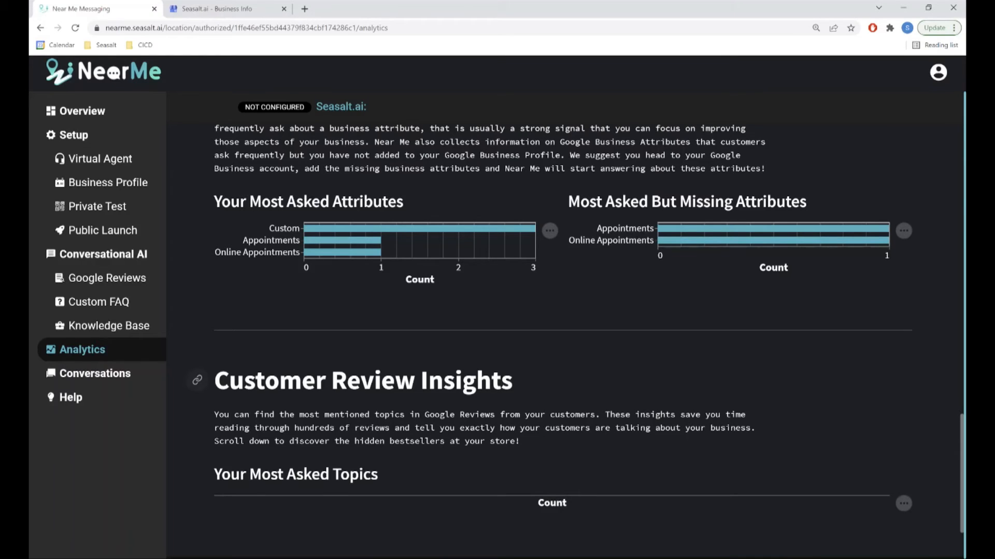
{"action": "mouse_move", "coordinate": [96, 373]}
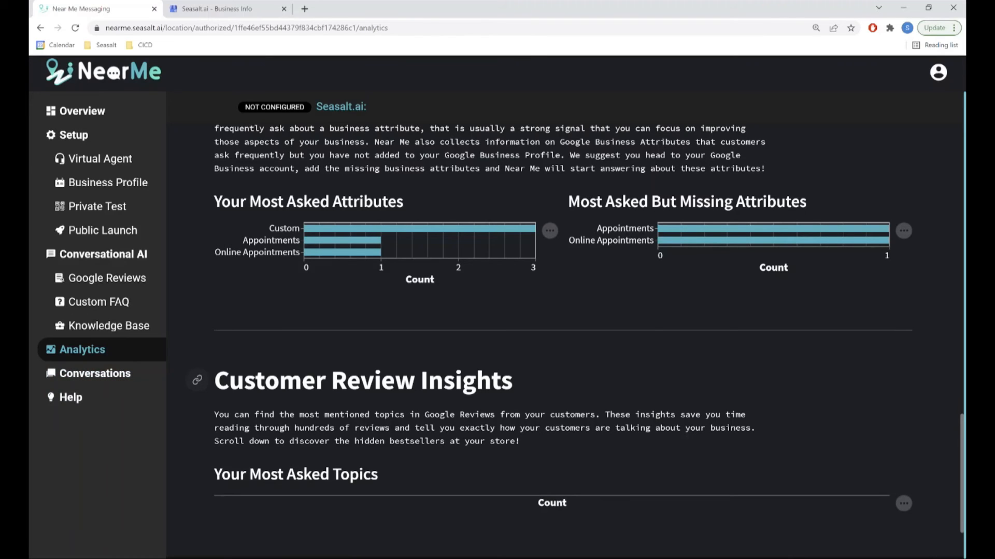
- Scroll to the Conversation Overview listing the customer chat session with timestamps and attributes asked
{"action": "scroll", "scroll_direction": "down", "scroll_amount": 3}
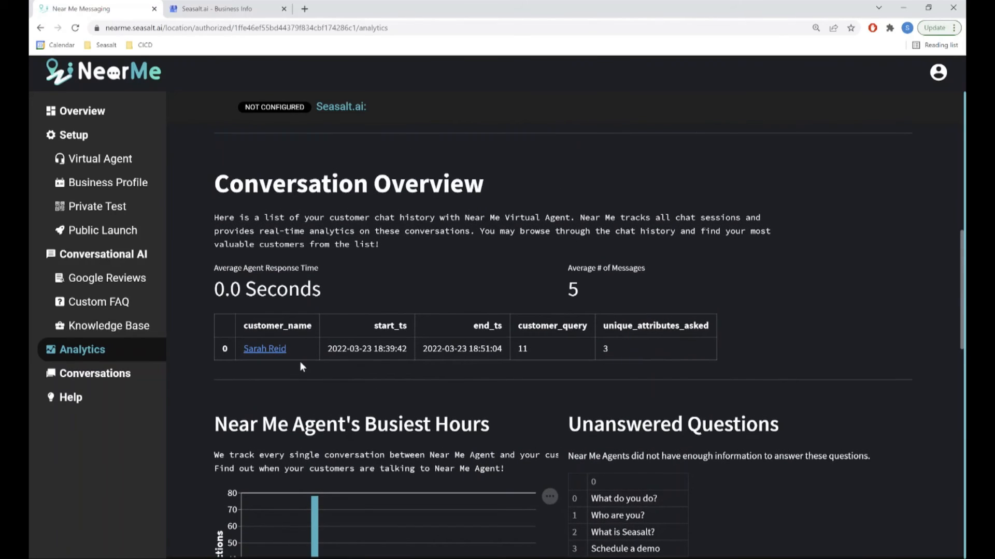
{"action": "mouse_move", "coordinate": [264, 348]}
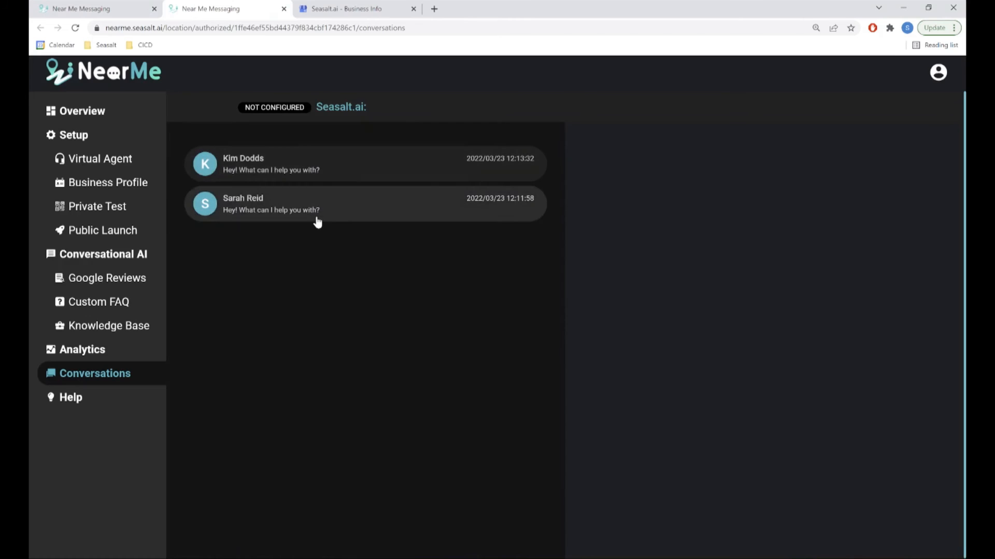
- Read the earlier customer's chat transcript with the virtual agent's replies to her questions
{"action": "left_click", "coordinate": [317, 204]}
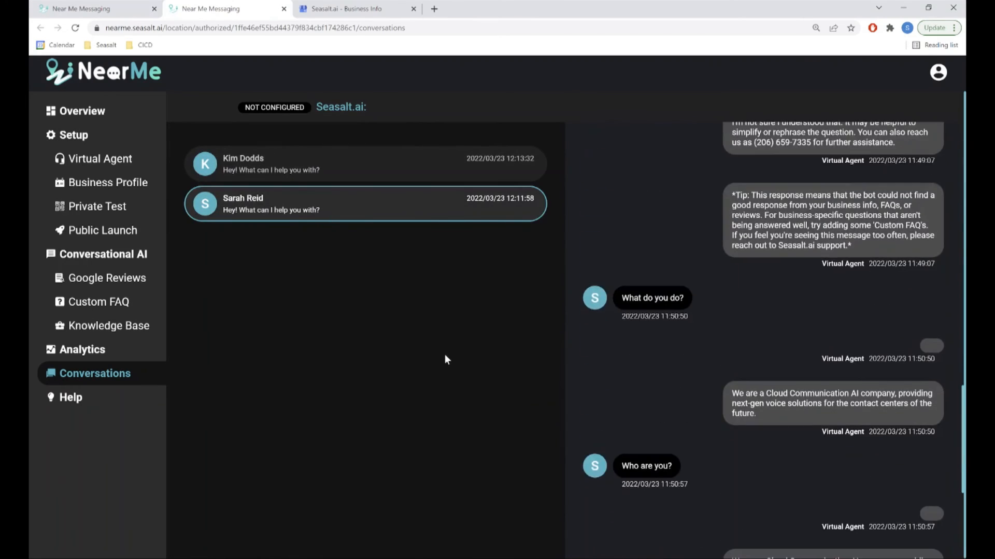
{"action": "scroll", "scroll_direction": "down", "scroll_amount": 3}
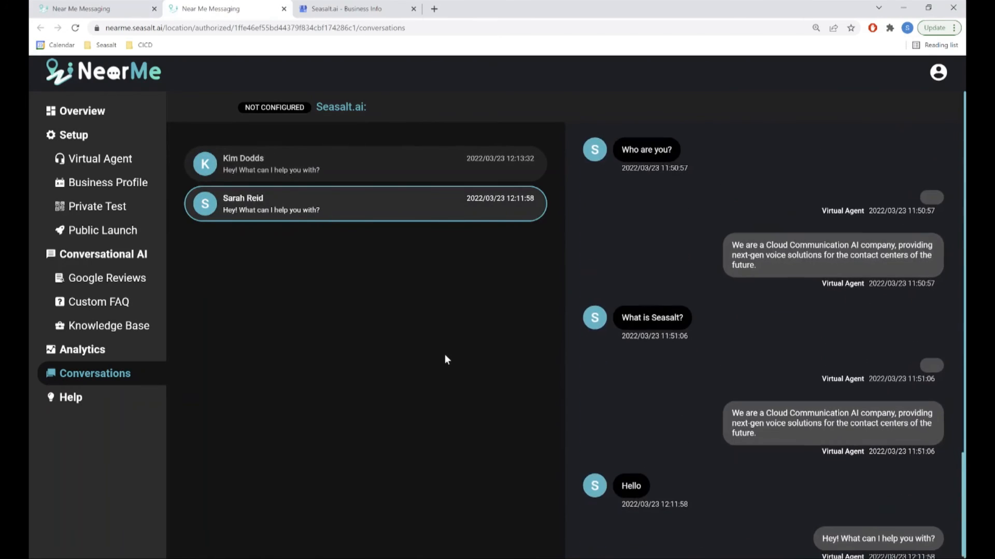
{"action": "scroll", "scroll_direction": "down", "scroll_amount": 3}
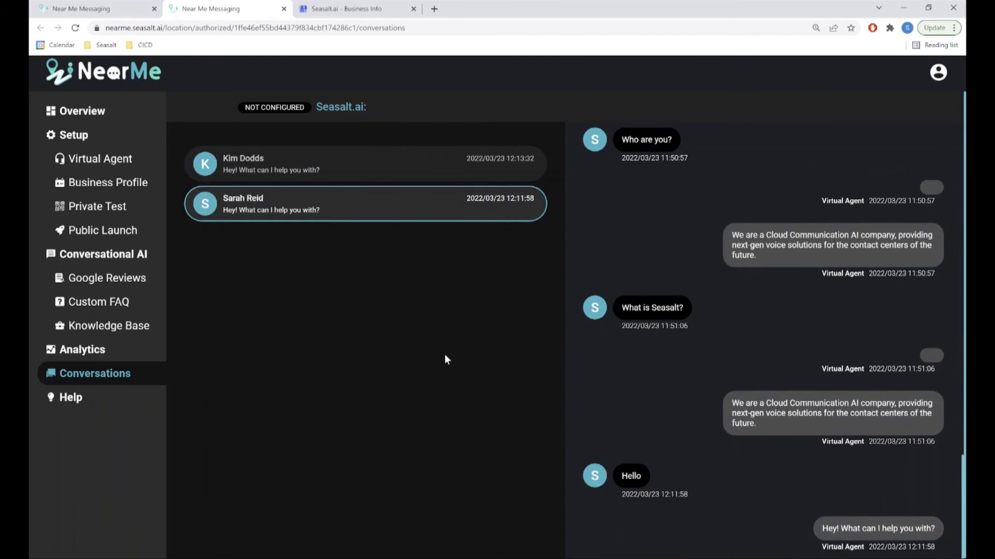
{"action": "mouse_move", "coordinate": [523, 405]}
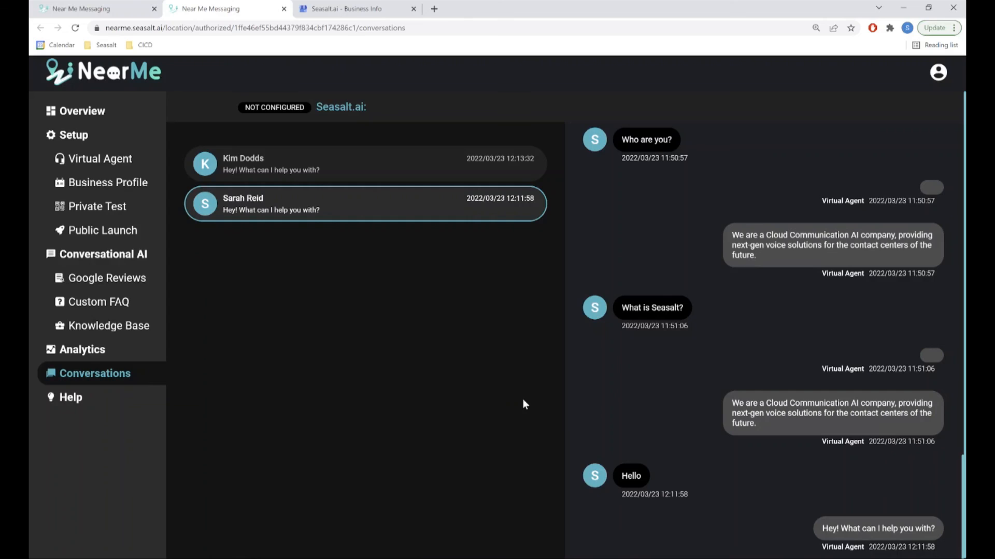